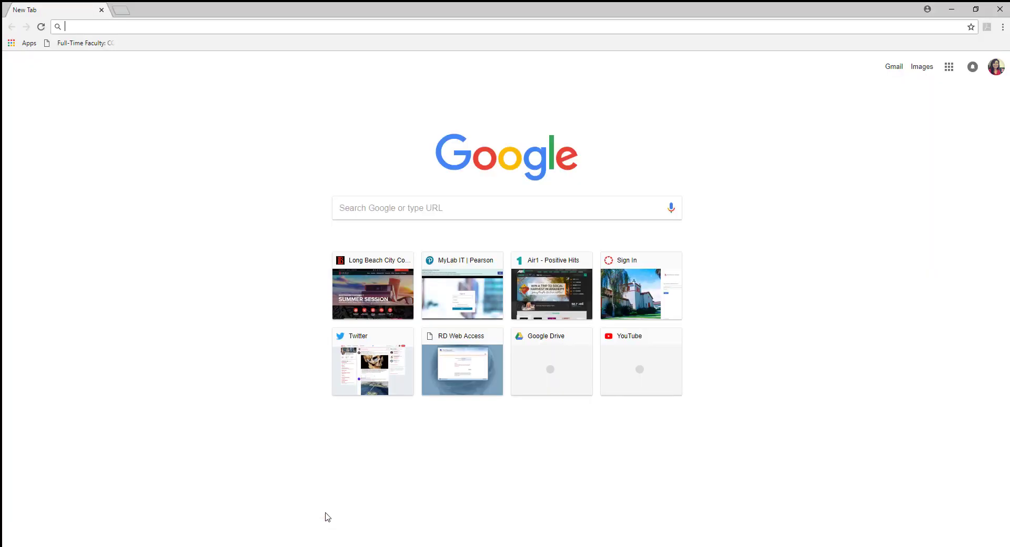
mouse_move(148, 89)
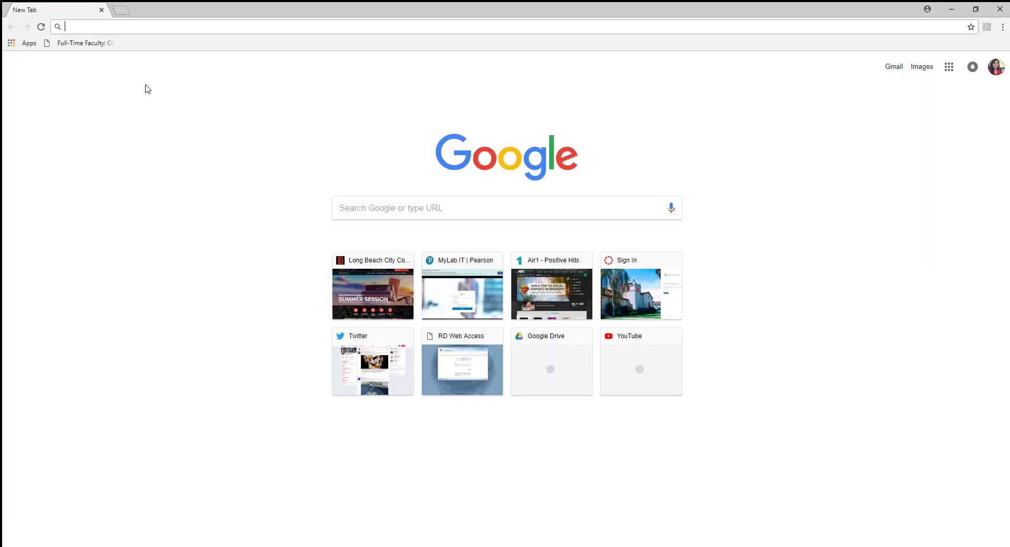
mouse_move(89, 27)
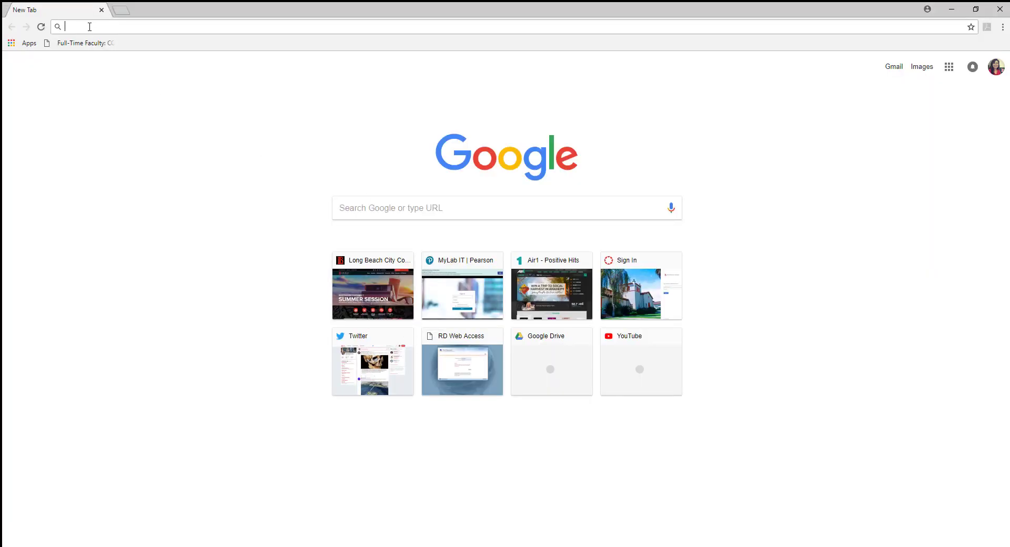
mouse_move(106, 274)
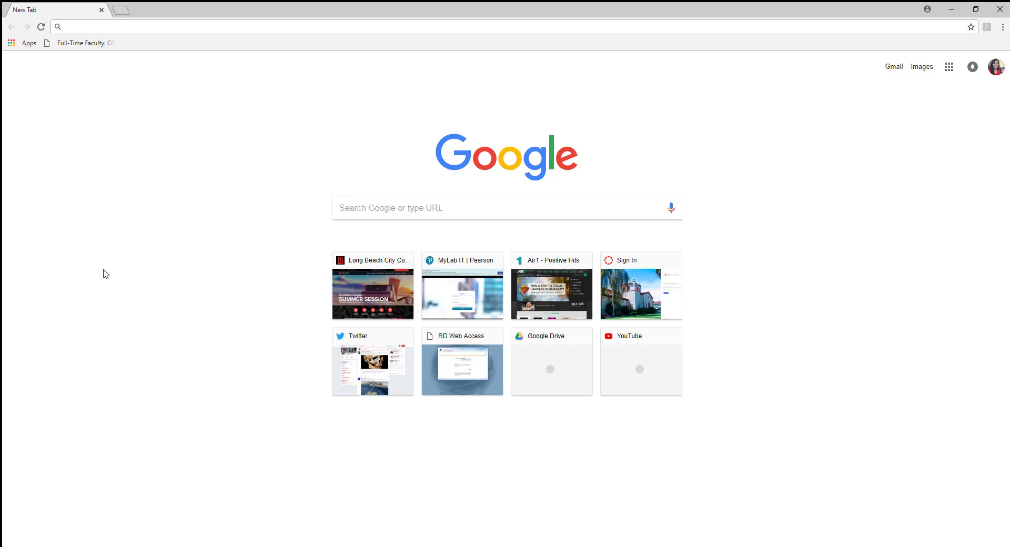
Search for the exact phrase "violent video games" and scroll the article results.
type("violent video games")
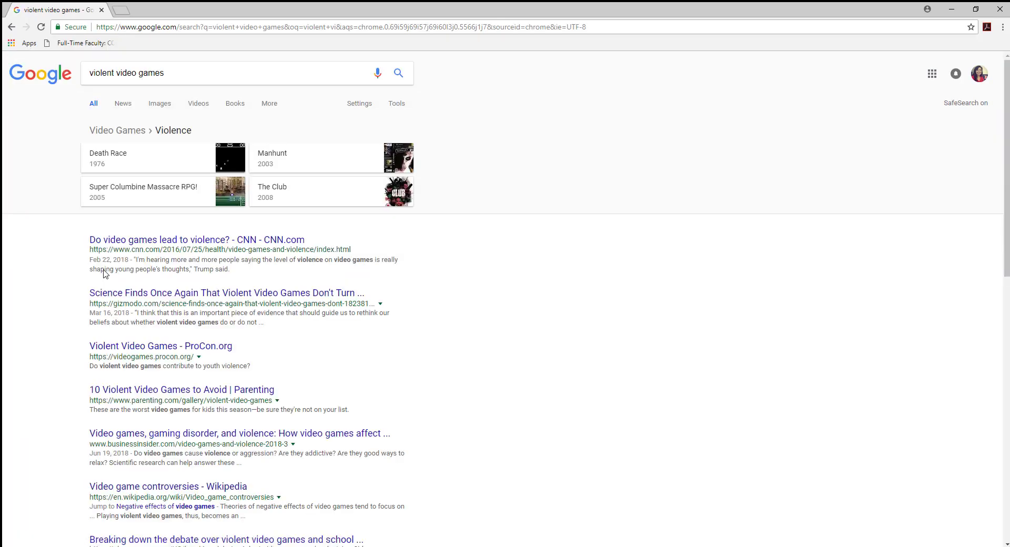
mouse_move(261, 373)
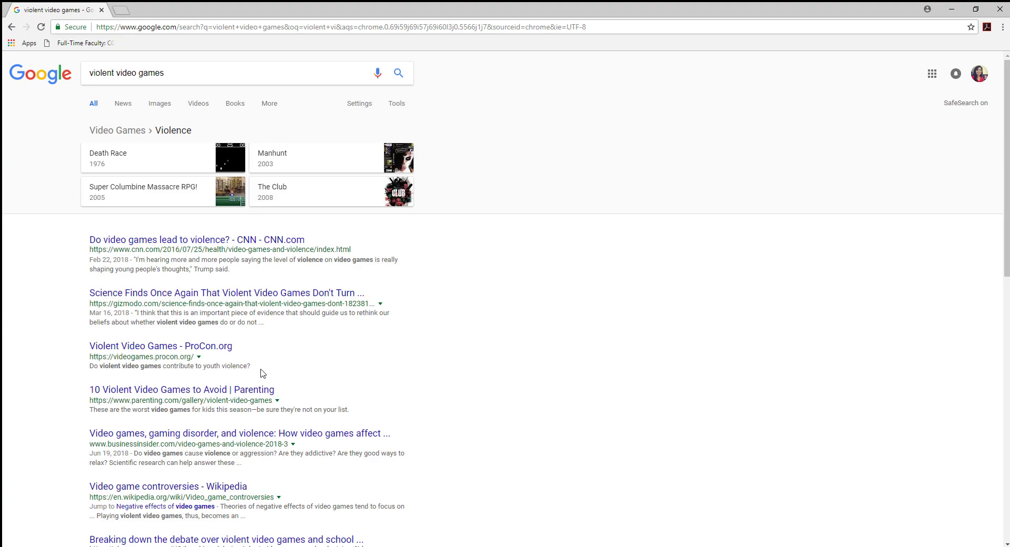
scroll("down", 3)
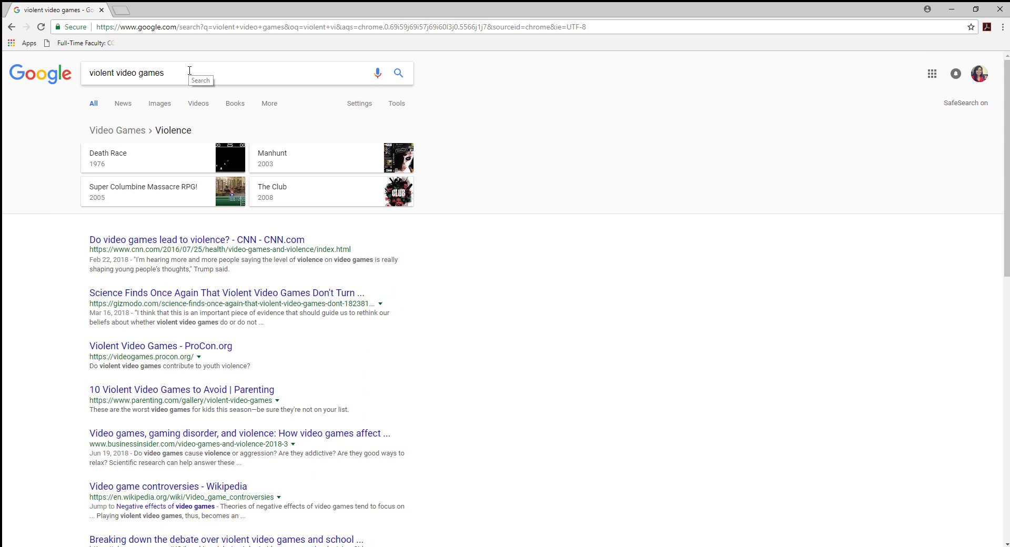
mouse_move(190, 80)
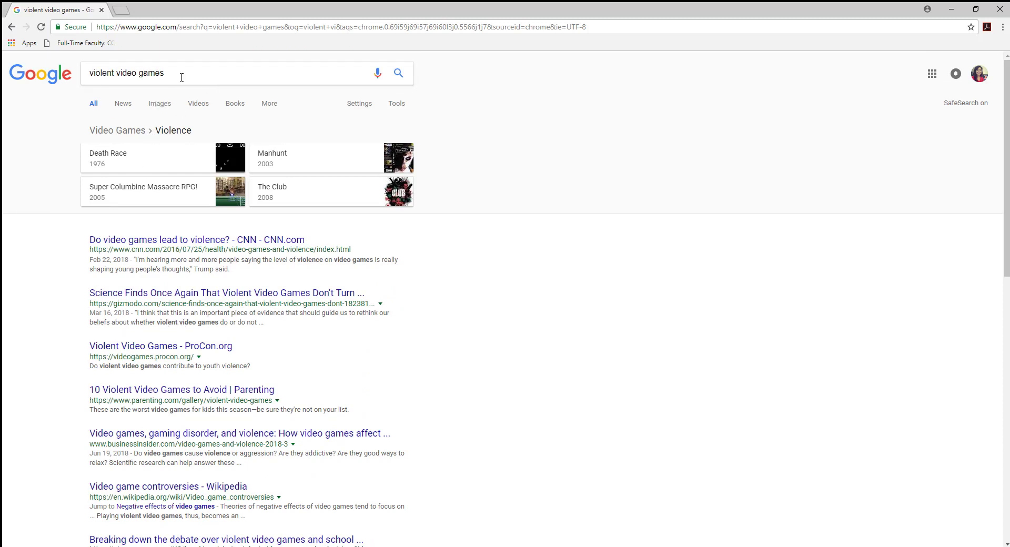
mouse_move(221, 243)
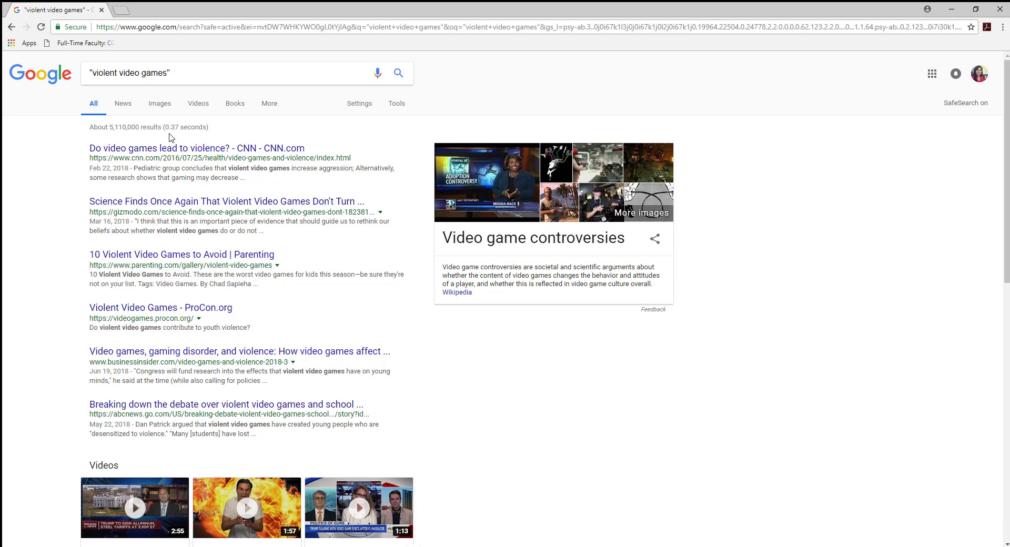
Add -children after the quoted phrase to exclude pages mentioning children.
left_click(193, 73)
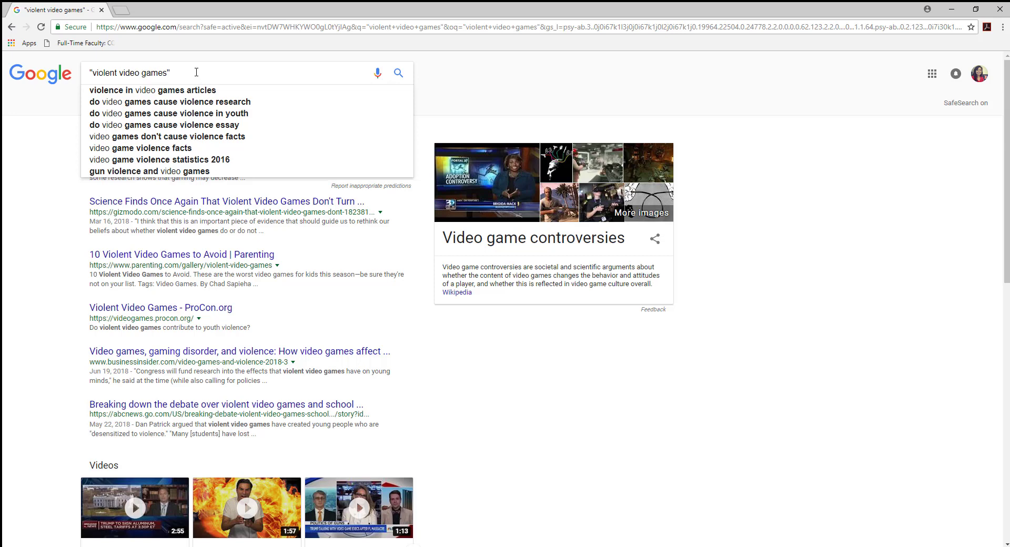
type("\" \"")
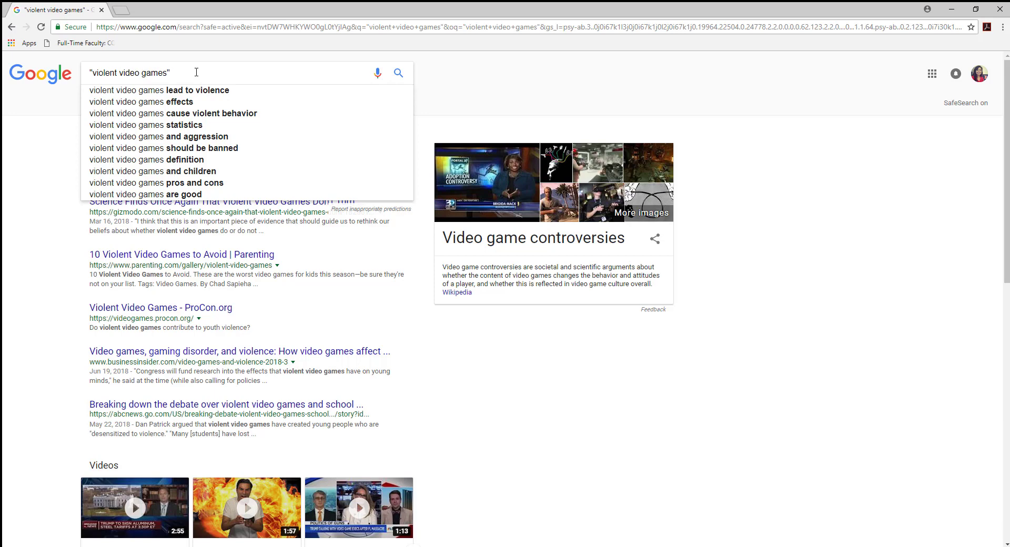
type("-children")
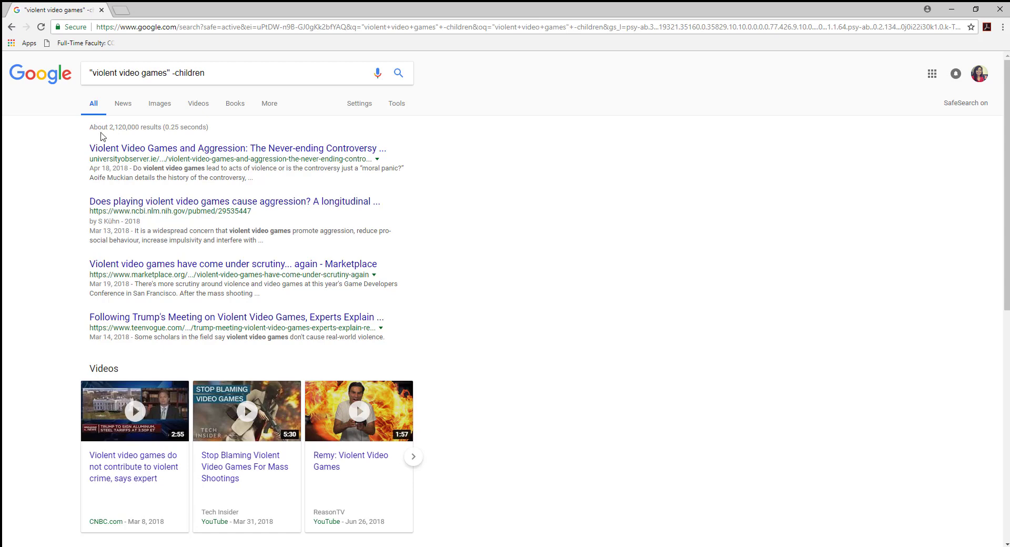
mouse_move(117, 138)
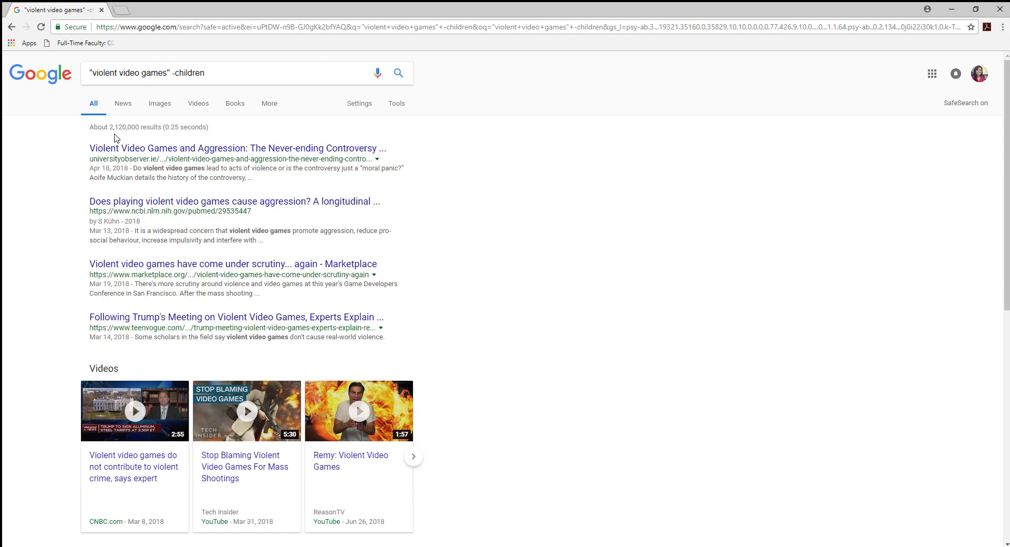
mouse_move(511, 306)
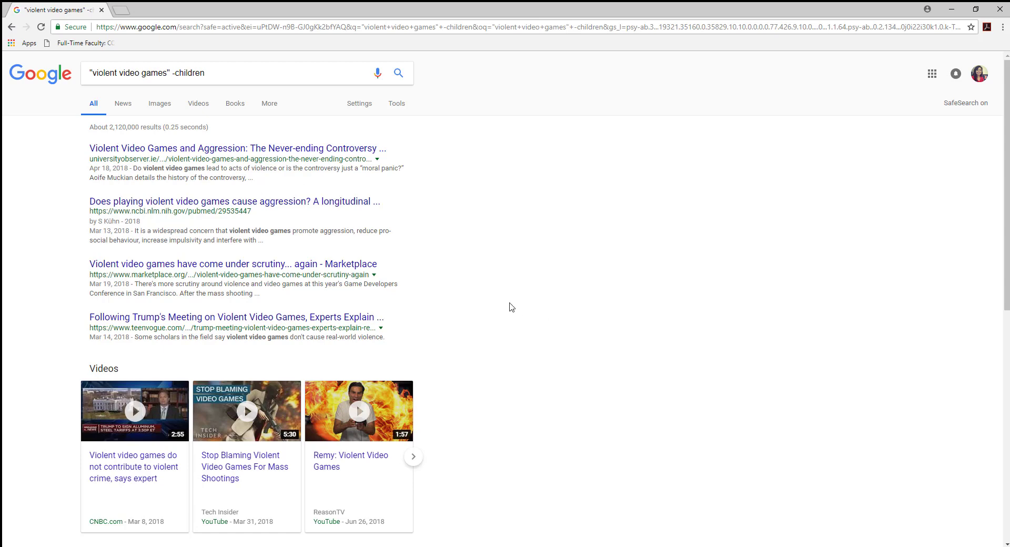
mouse_move(508, 296)
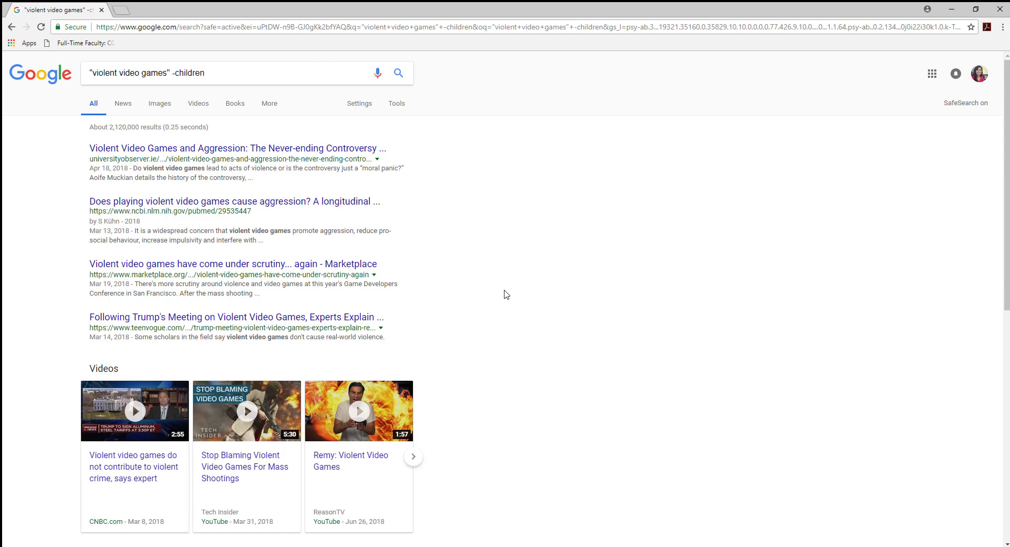
mouse_move(231, 264)
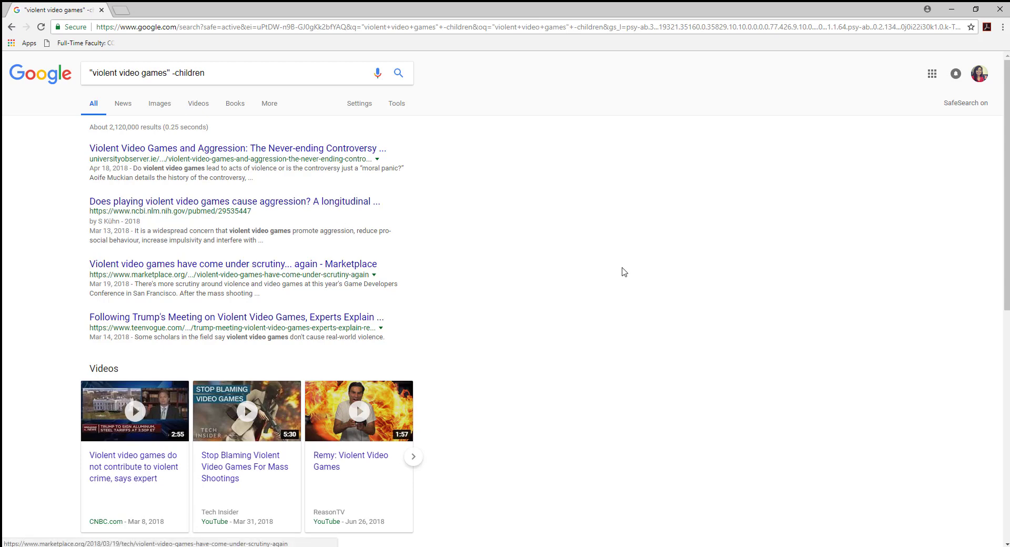
mouse_move(508, 241)
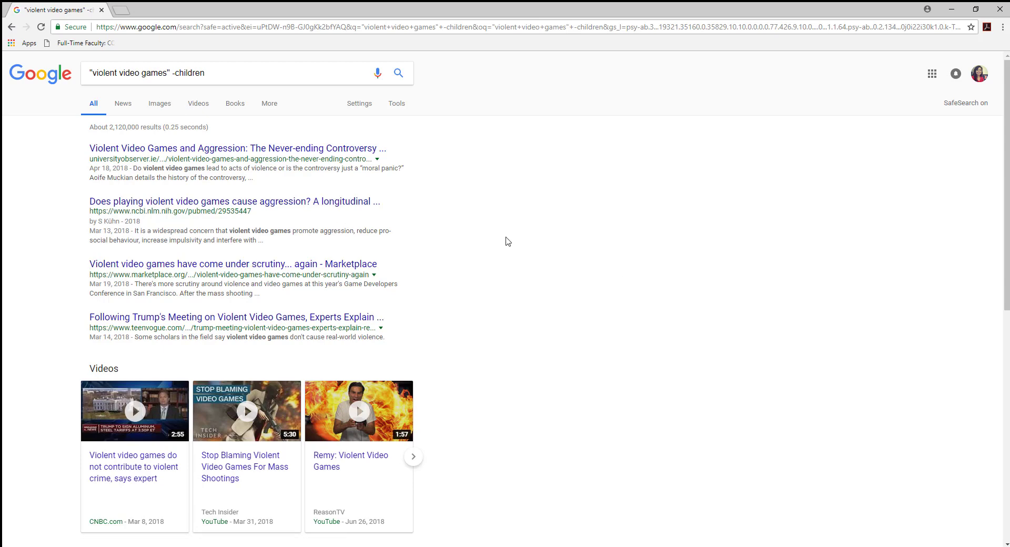
mouse_move(493, 233)
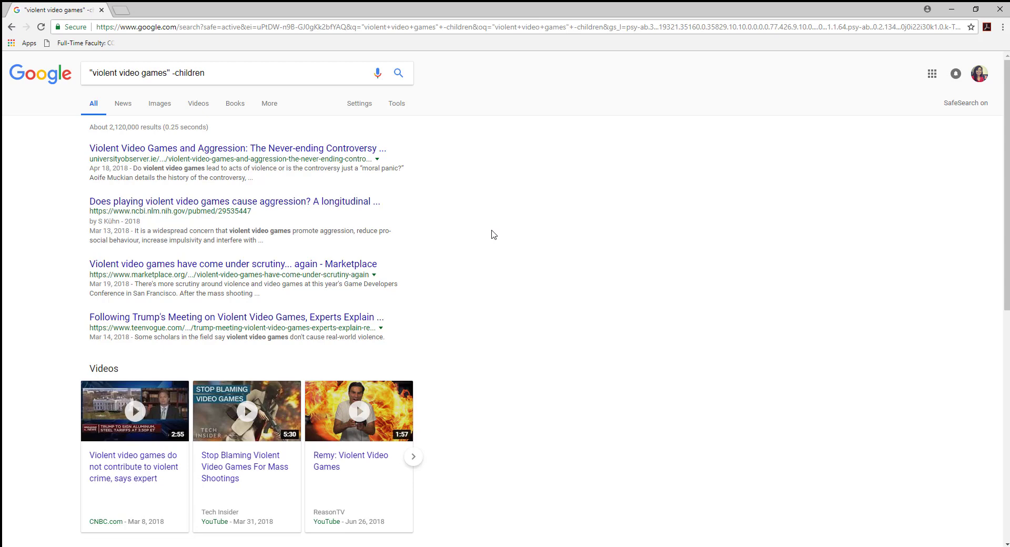
mouse_move(398, 183)
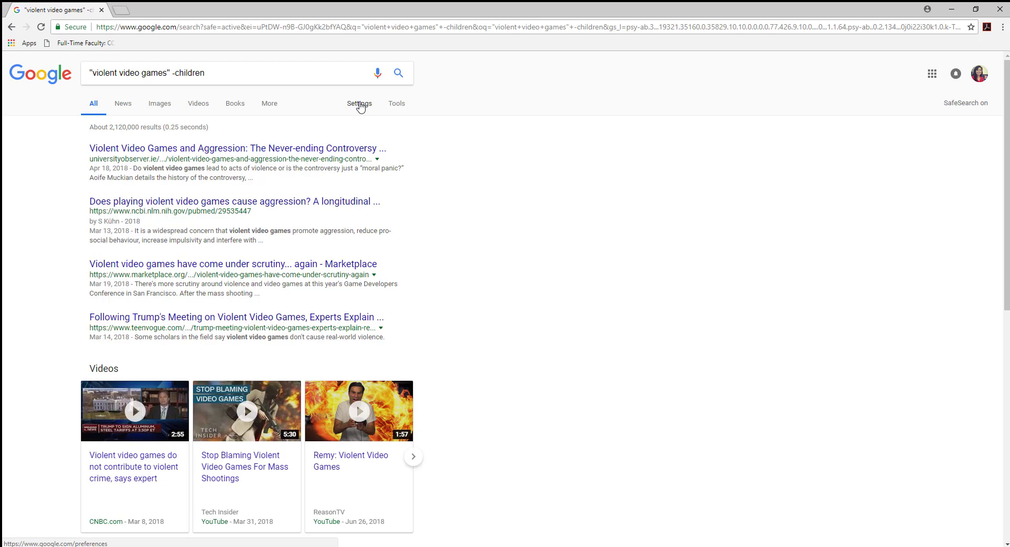
left_click(359, 103)
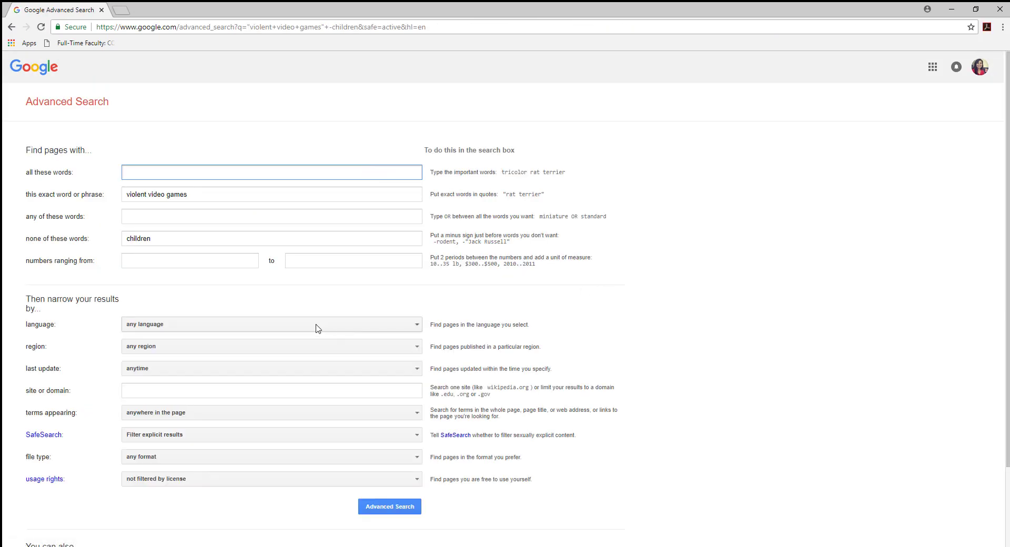
scroll("down", 3)
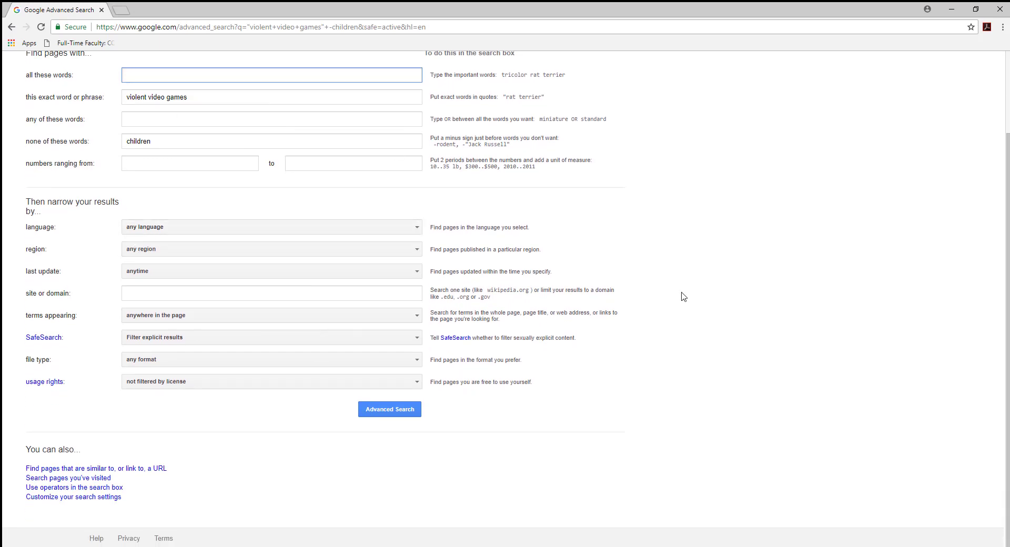
scroll("down", 3)
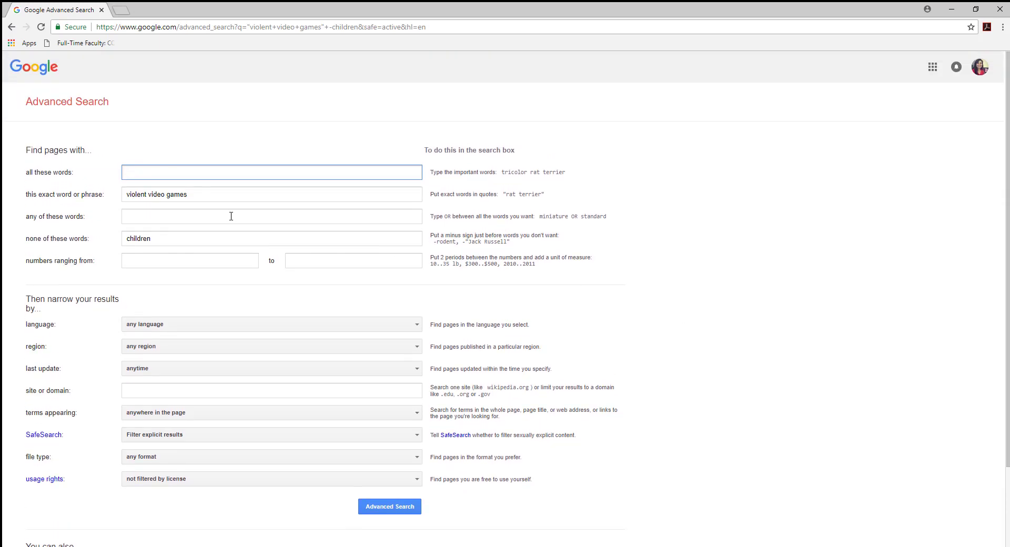
scroll("down", 3)
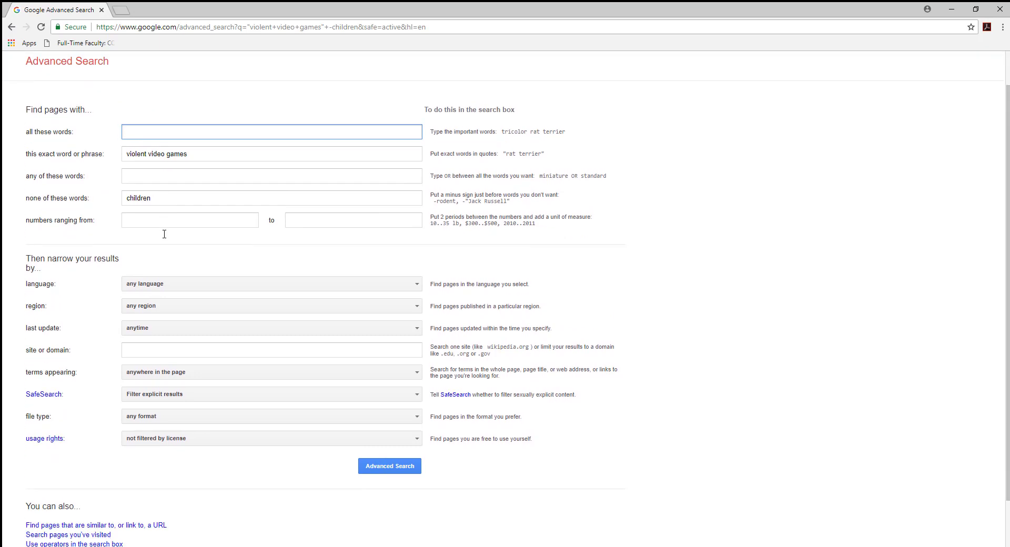
scroll("down", 3)
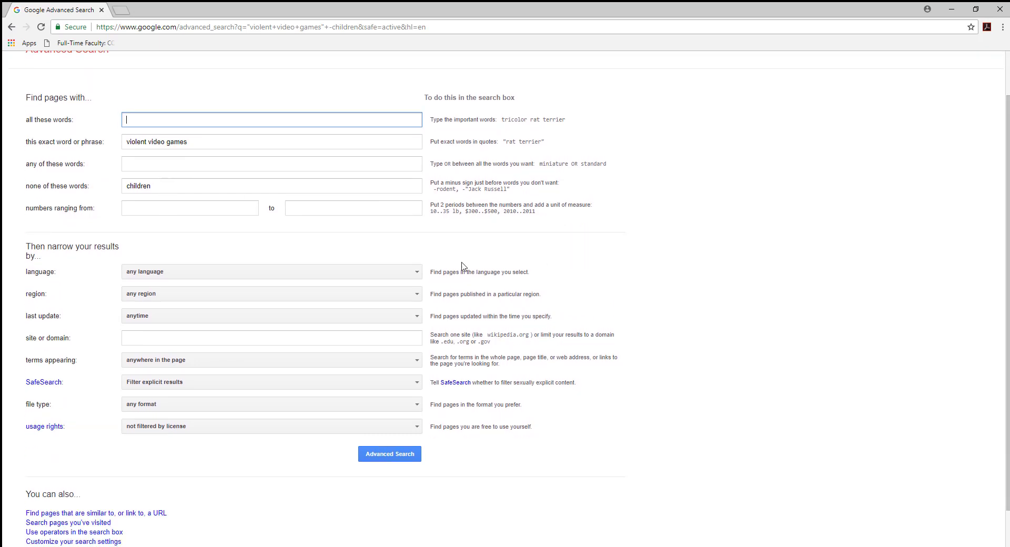
scroll("down", 3)
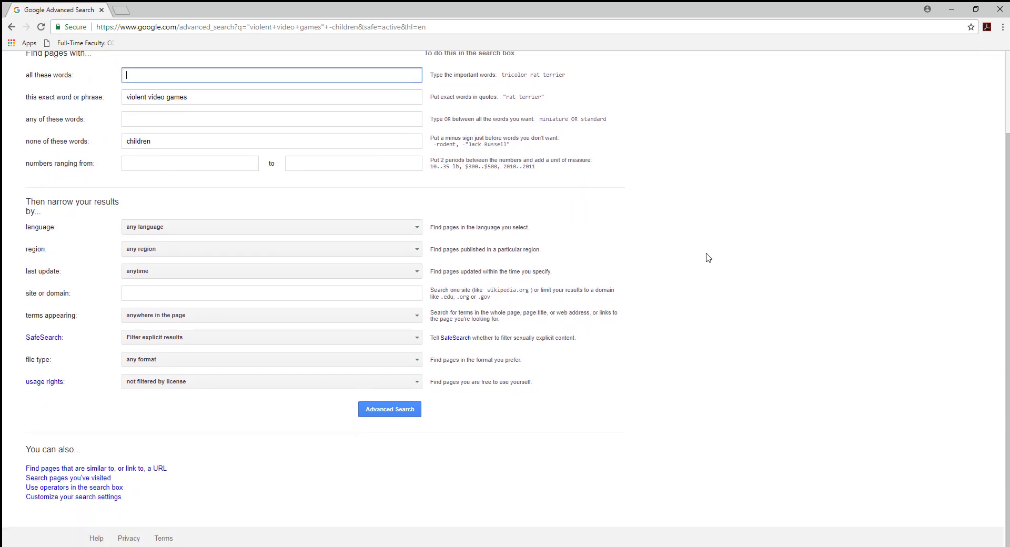
mouse_move(750, 256)
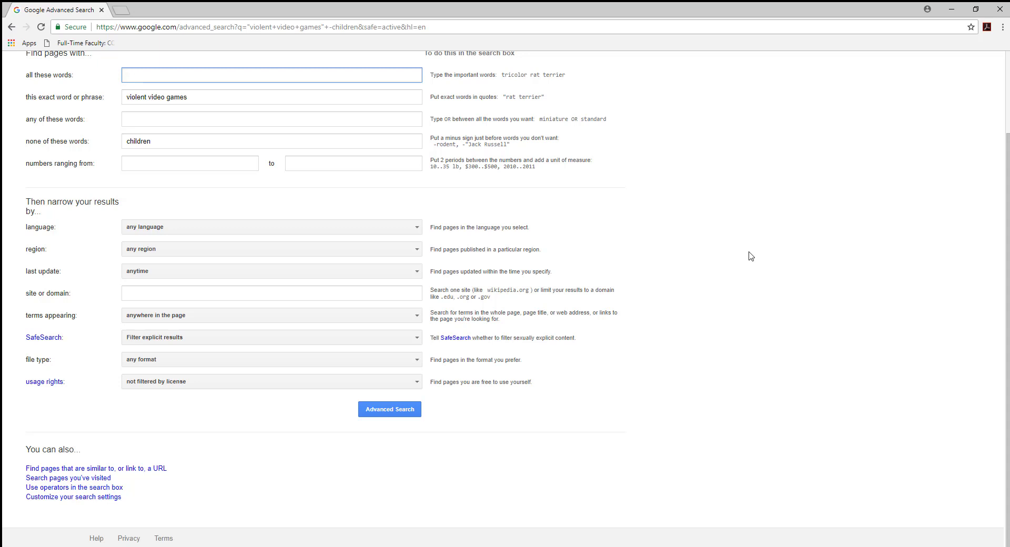
mouse_move(512, 330)
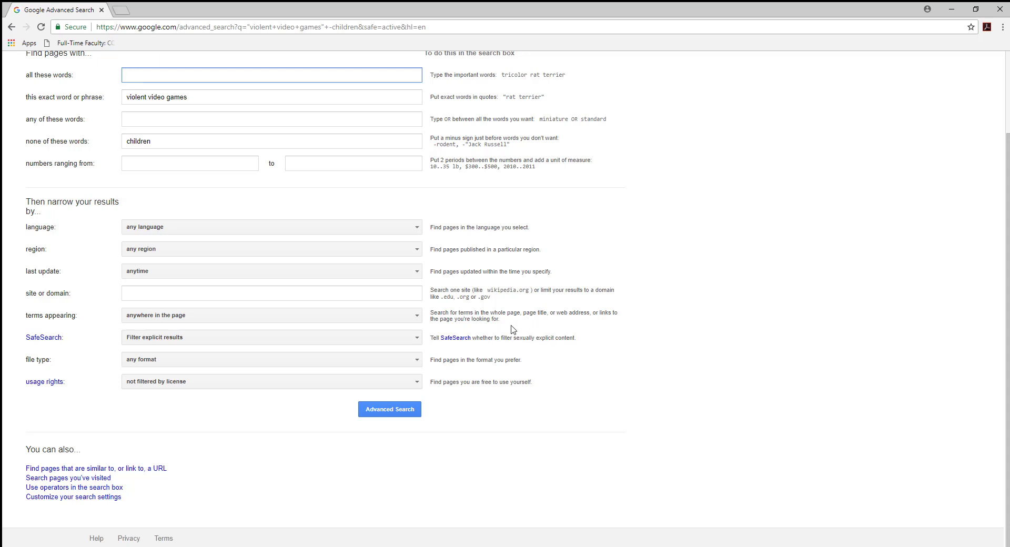
mouse_move(18, 209)
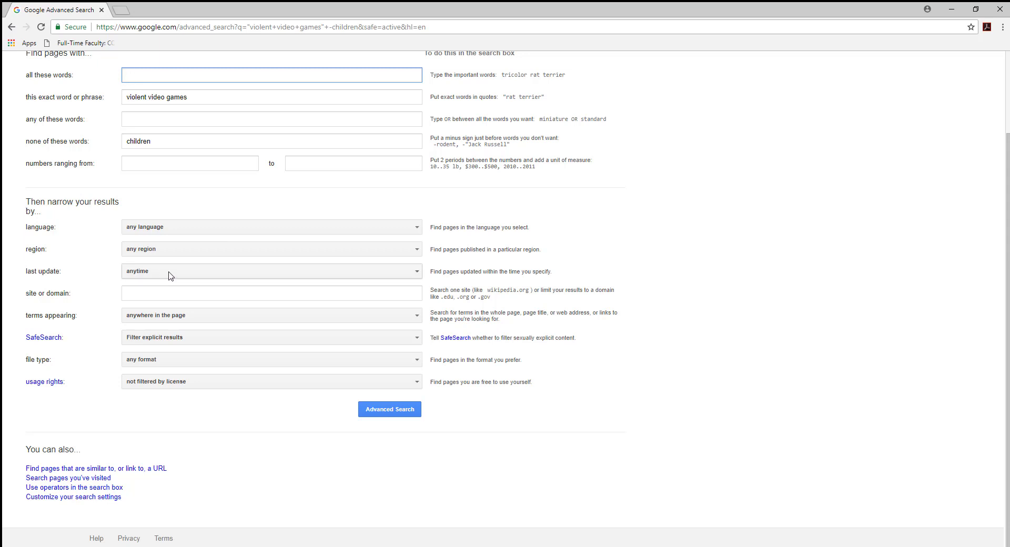
Set the advanced search's last-update filter to 'past year'.
left_click(270, 270)
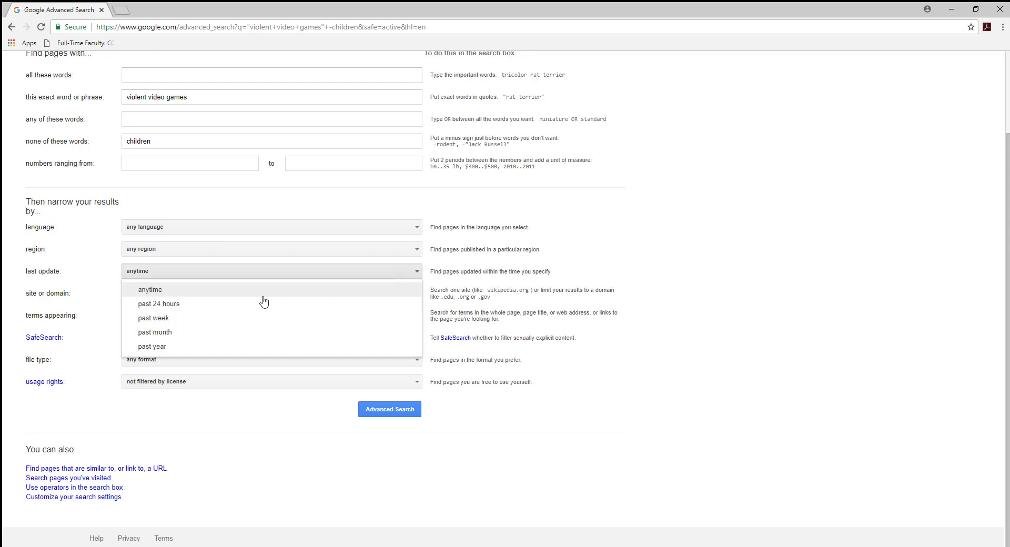
left_click(151, 346)
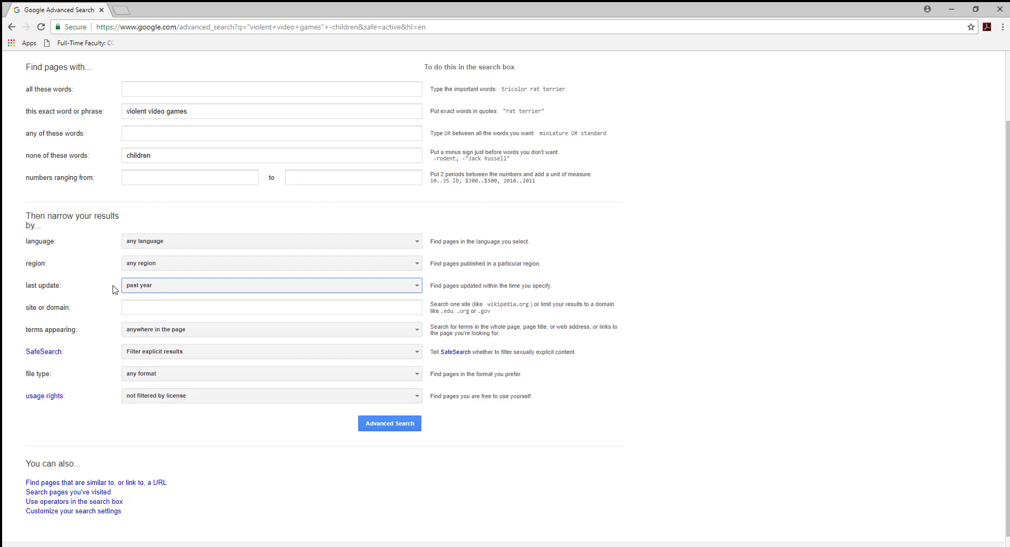
scroll("down", 3)
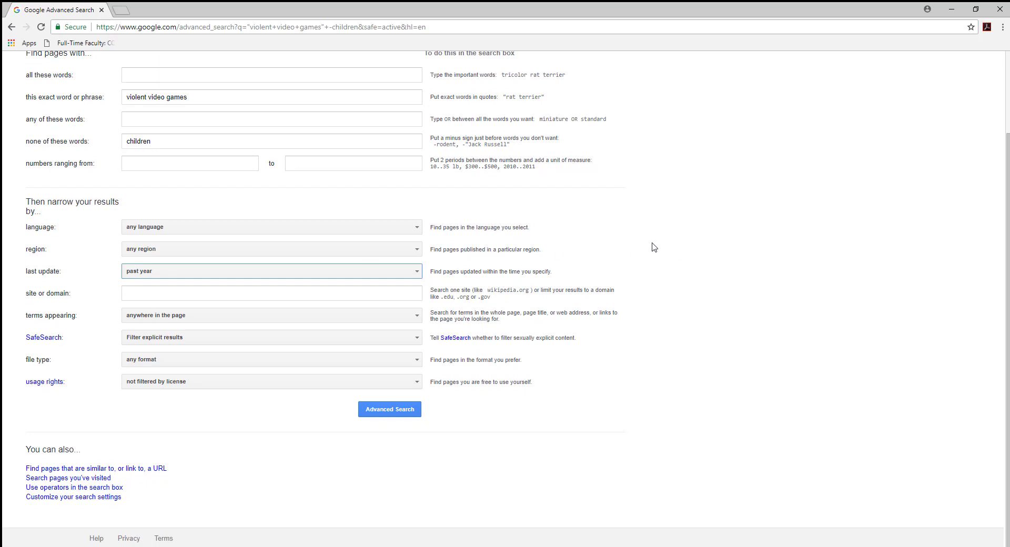
mouse_move(773, 237)
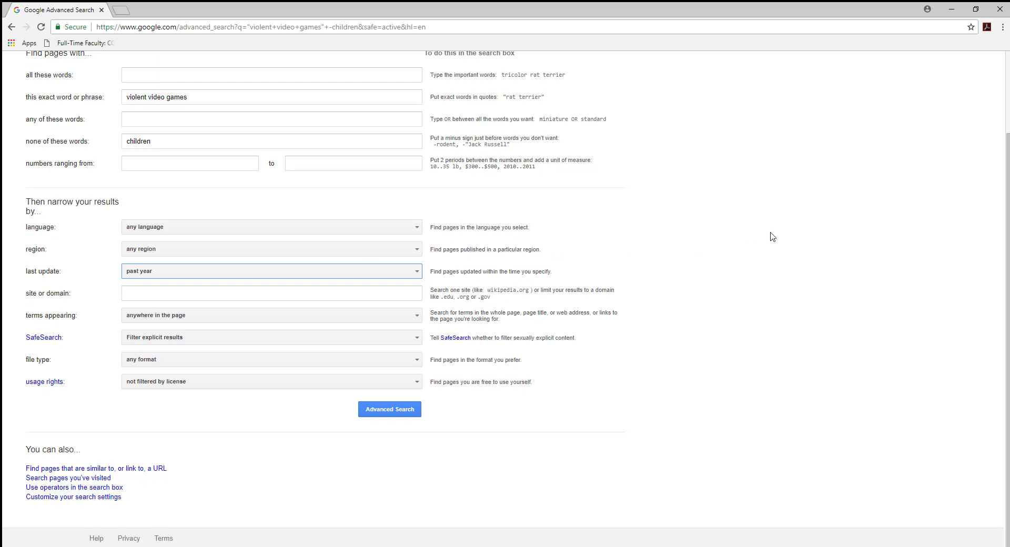
mouse_move(763, 240)
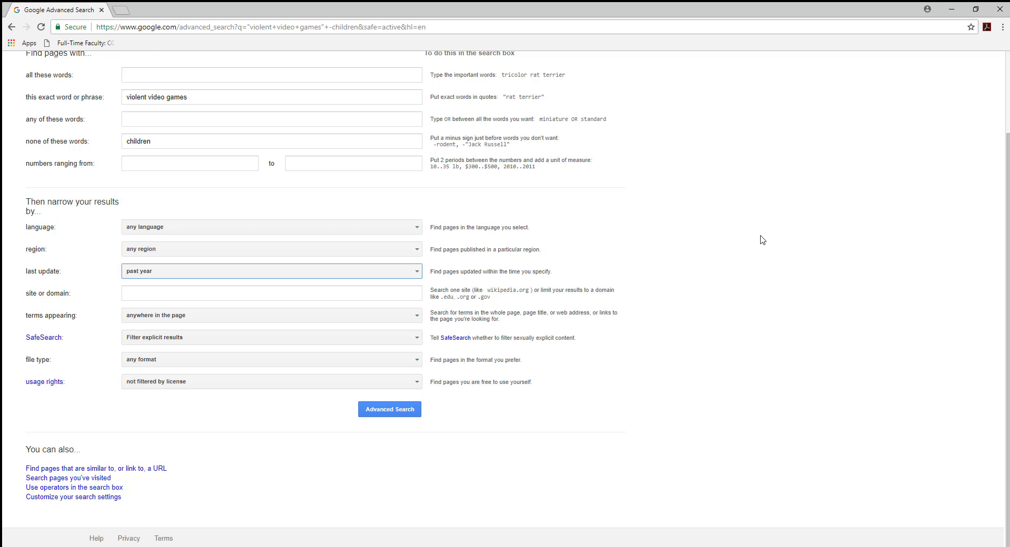
mouse_move(682, 240)
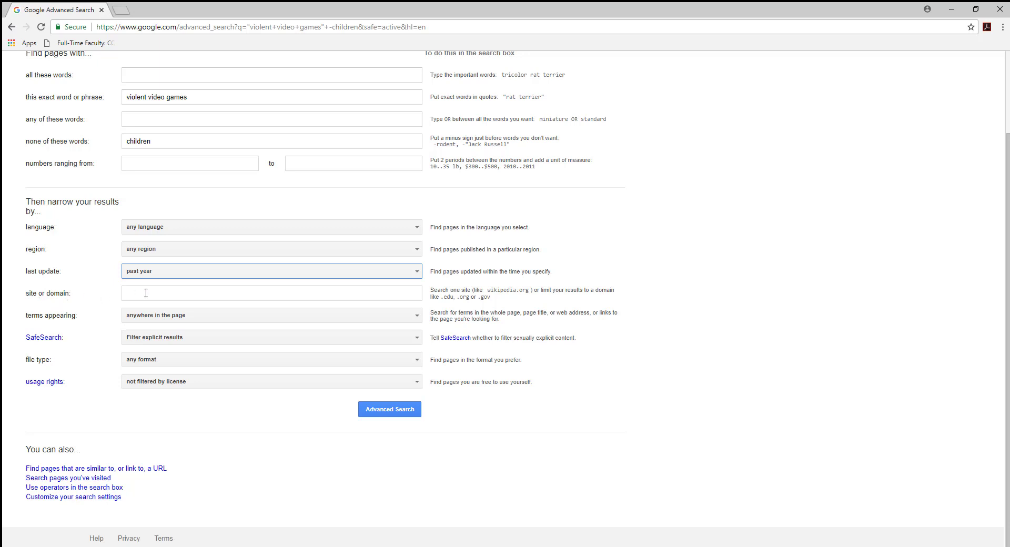
Enter .edu as the site or domain and run the Advanced Search.
left_click(270, 293)
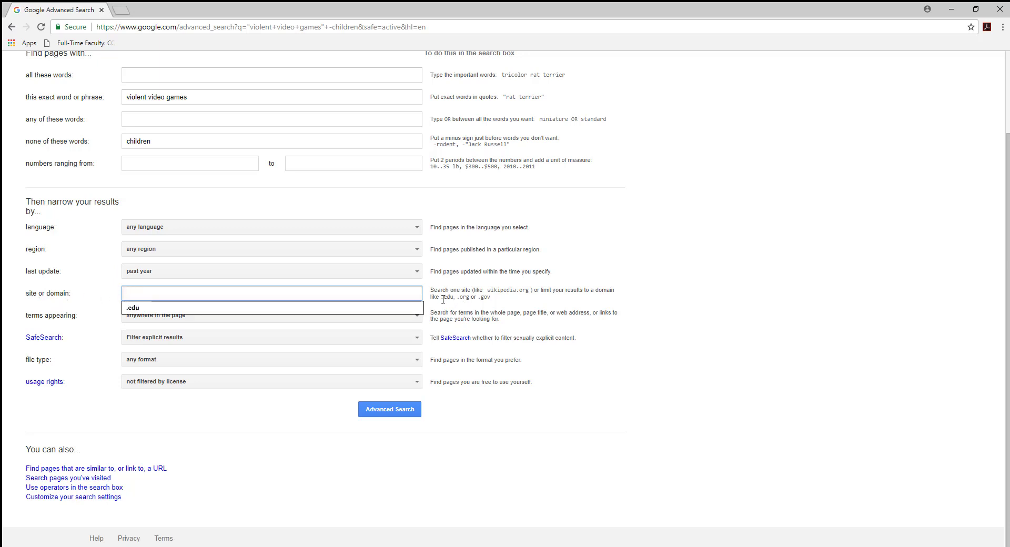
mouse_move(488, 296)
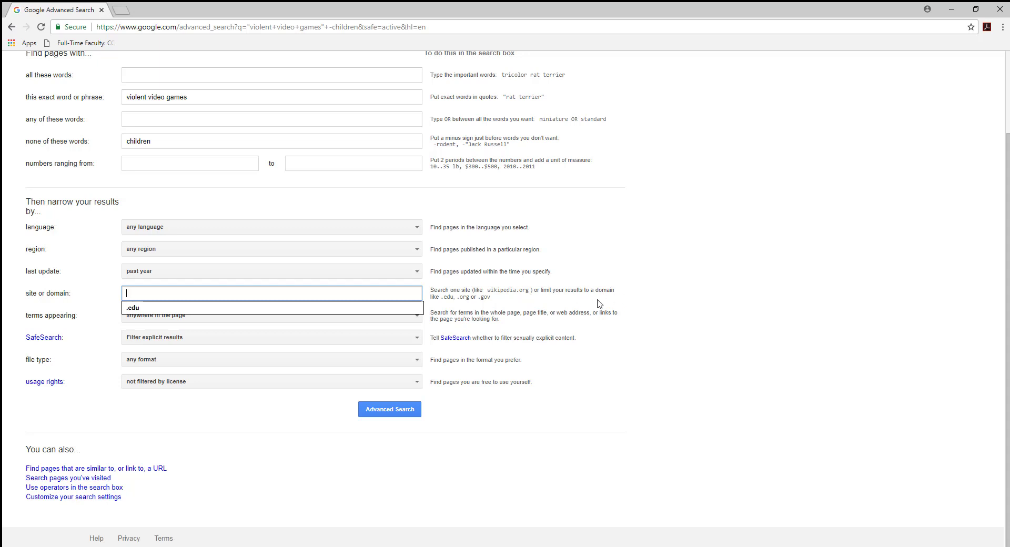
left_click(132, 307)
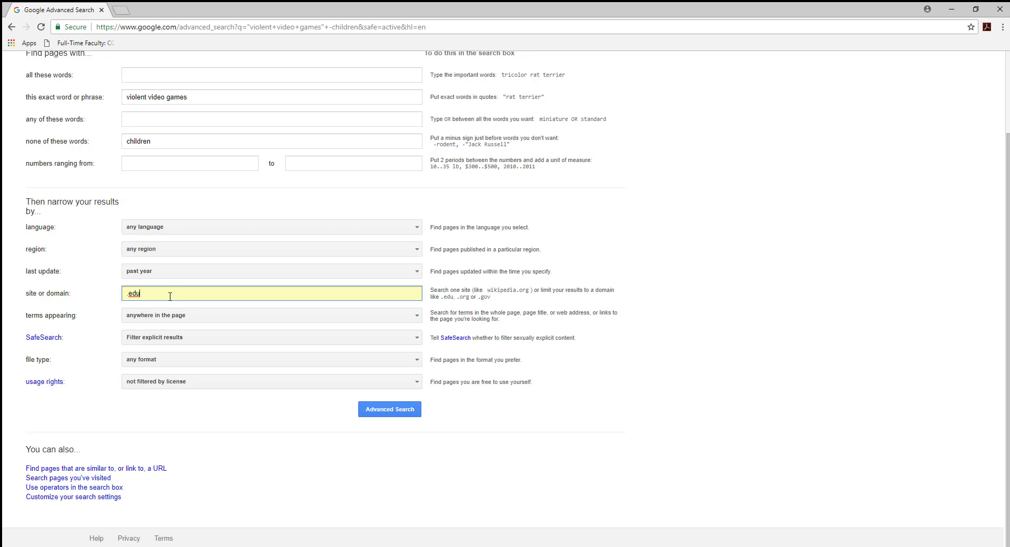
mouse_move(399, 445)
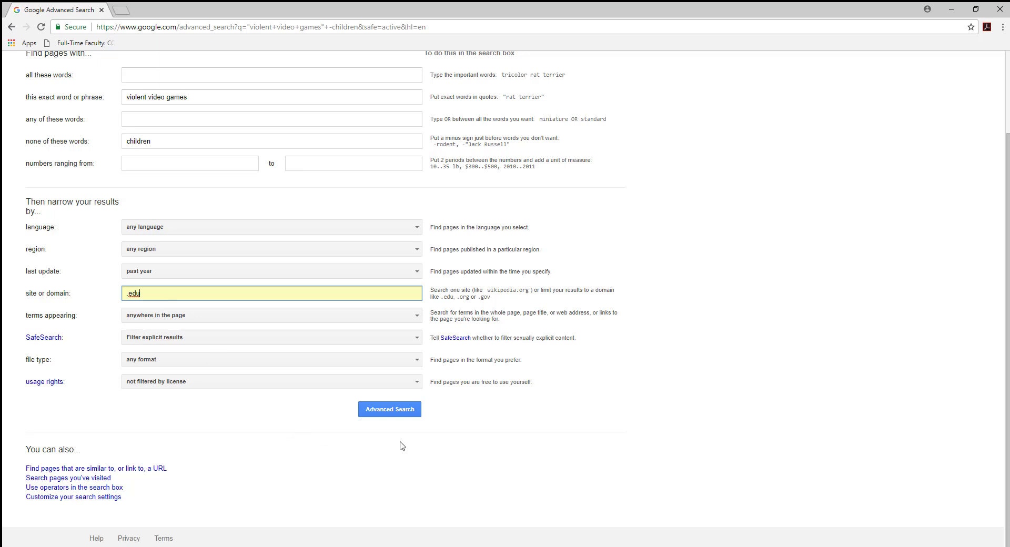
left_click(389, 409)
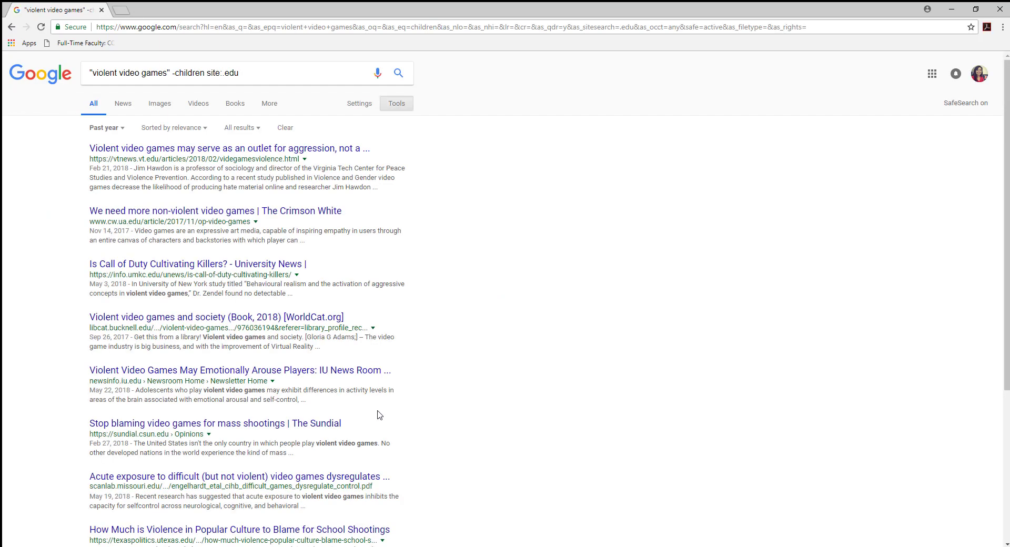
mouse_move(69, 160)
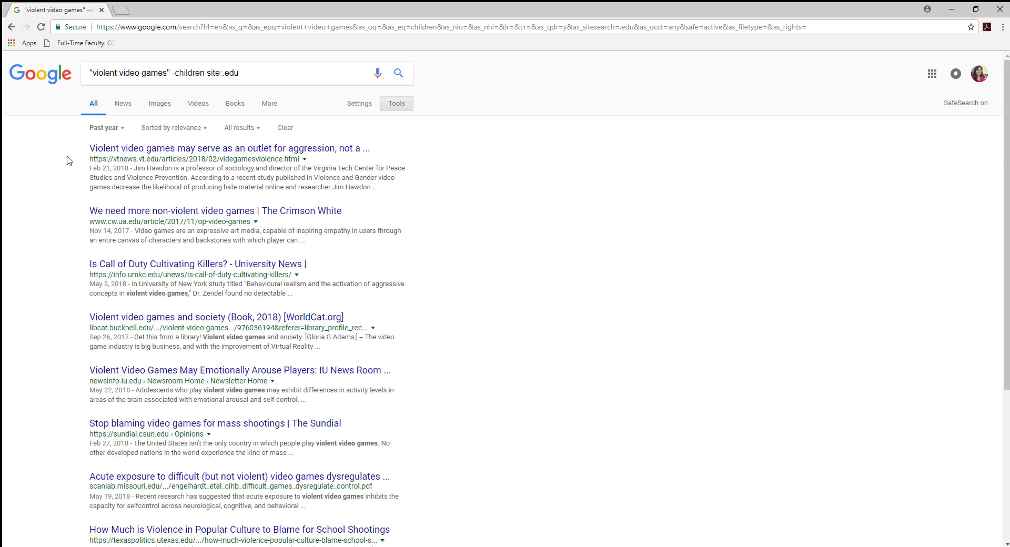
mouse_move(160, 131)
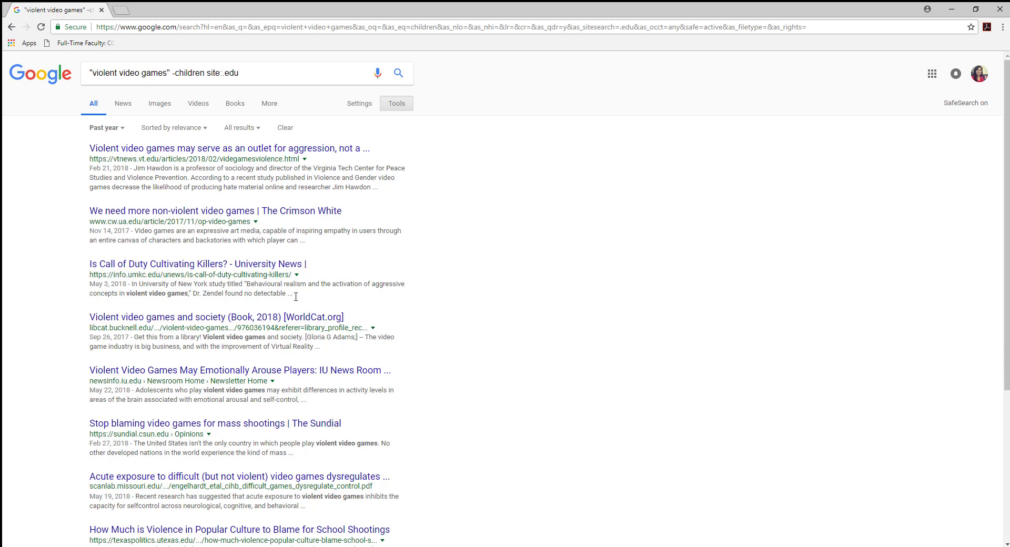
mouse_move(45, 155)
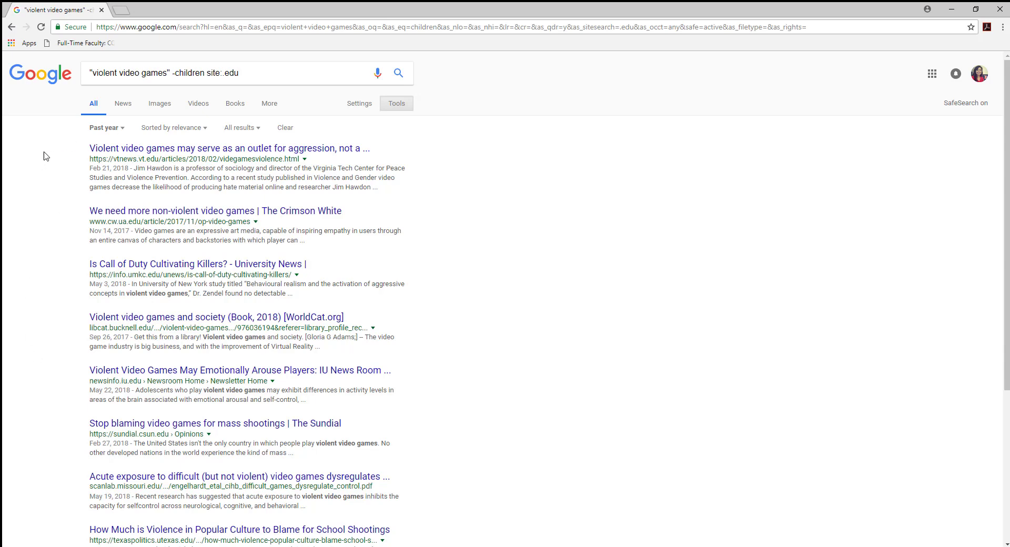
Hide the Tools bar to show the count of about 105 results.
left_click(397, 103)
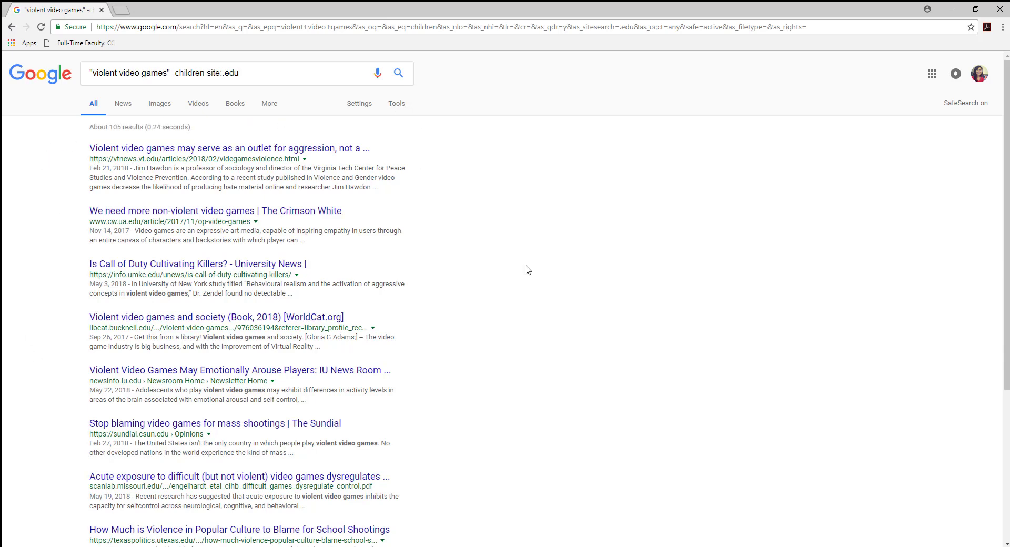
mouse_move(29, 235)
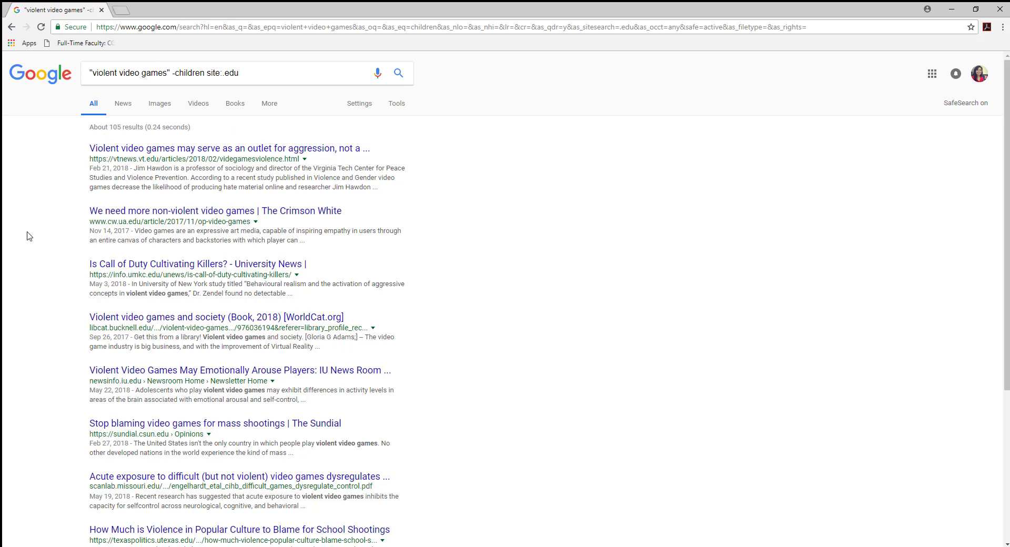
mouse_move(5, 277)
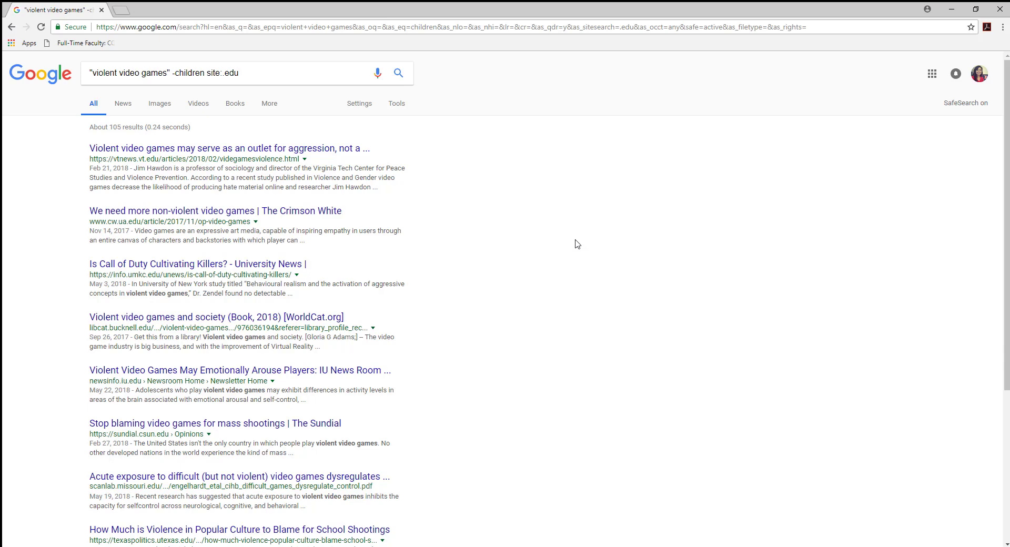
mouse_move(686, 254)
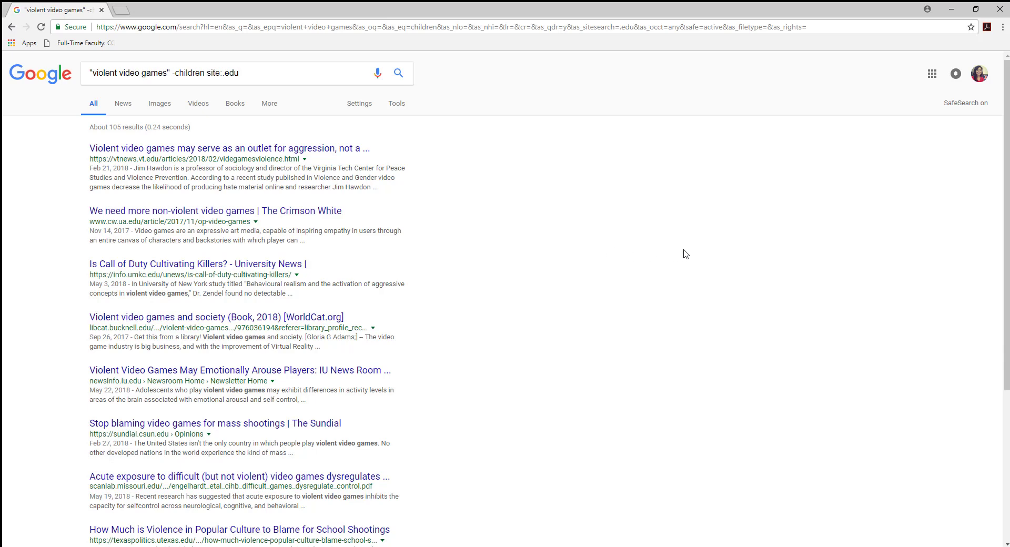
mouse_move(916, 346)
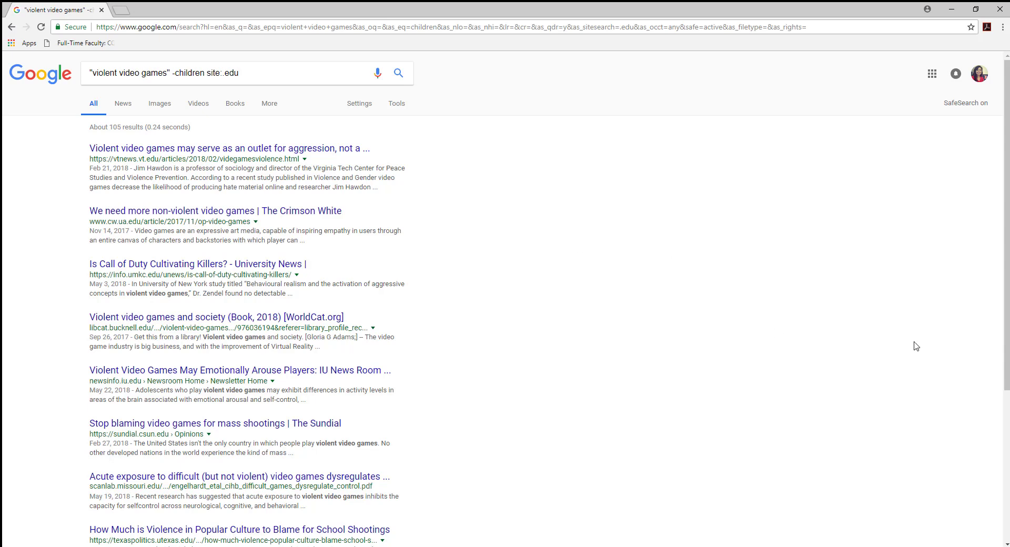